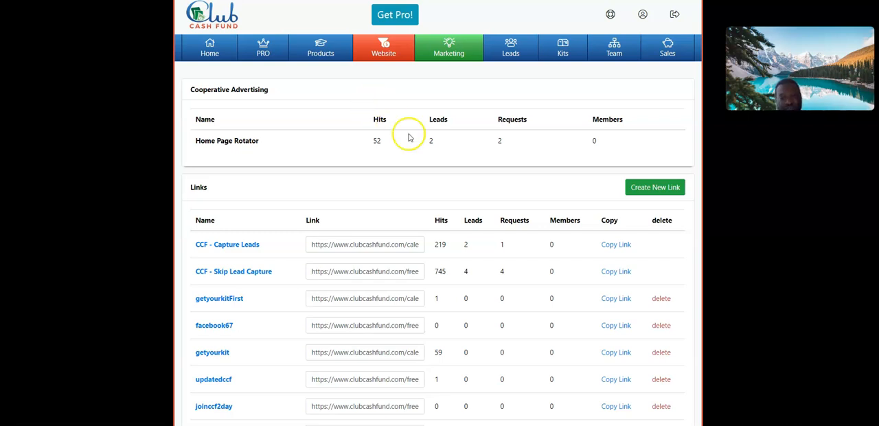
{"action": "scroll", "scroll_direction": "down", "scroll_amount": 3}
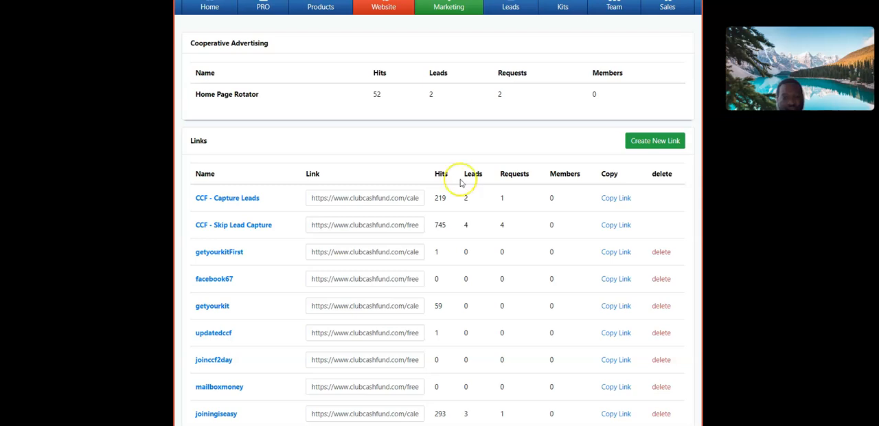
{"action": "scroll", "scroll_direction": "down", "scroll_amount": 3}
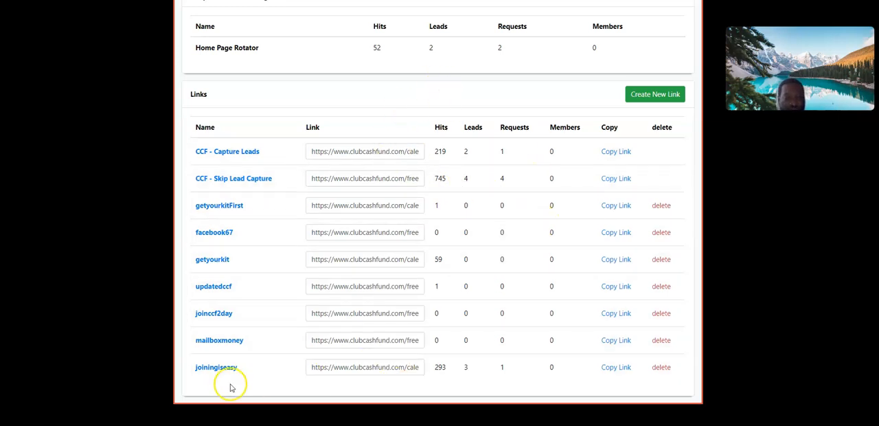
{"action": "mouse_move", "coordinate": [215, 375]}
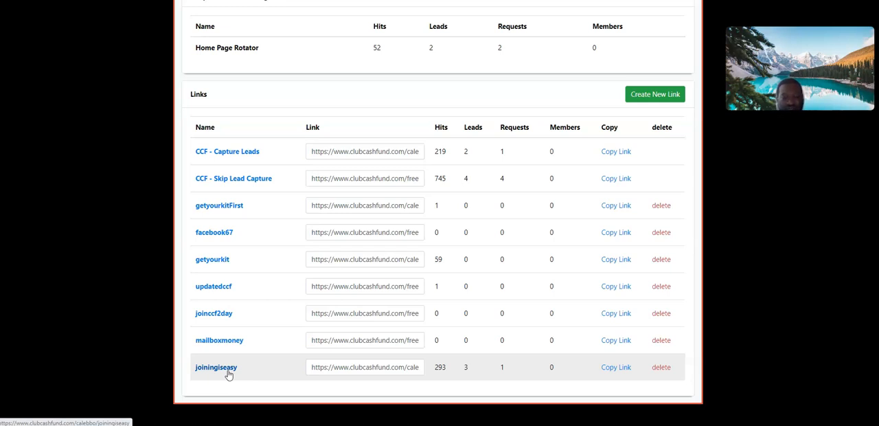
{"action": "mouse_move", "coordinate": [267, 229]}
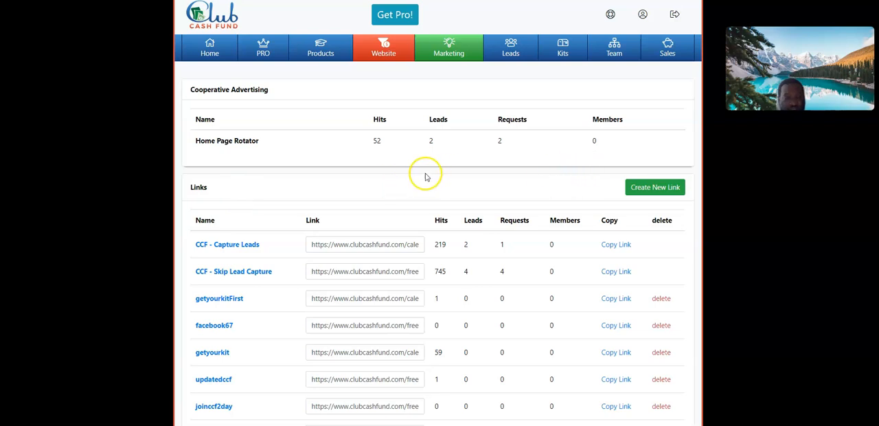
{"action": "mouse_move", "coordinate": [263, 153]}
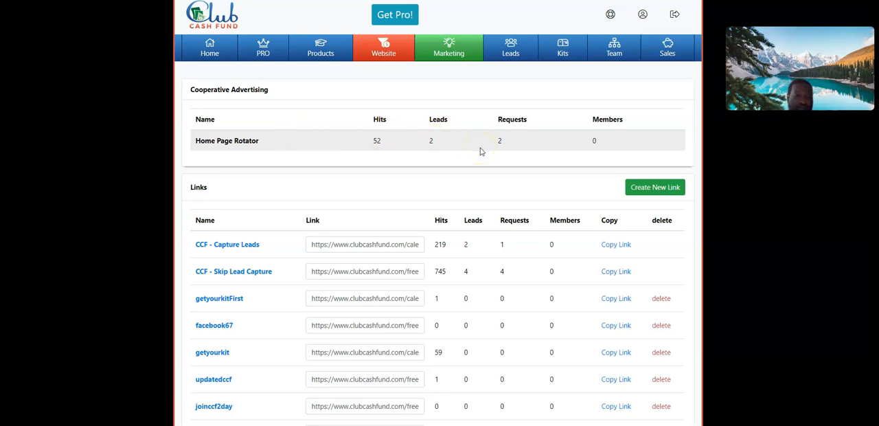
{"action": "mouse_move", "coordinate": [421, 156]}
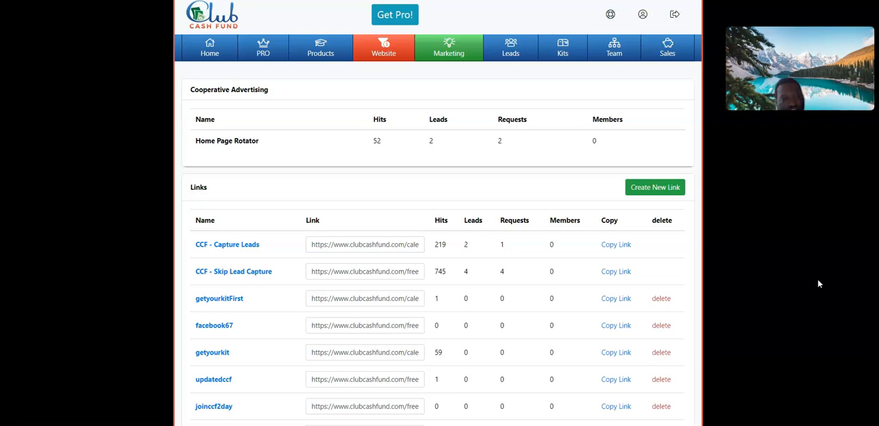
{"action": "mouse_move", "coordinate": [687, 266]}
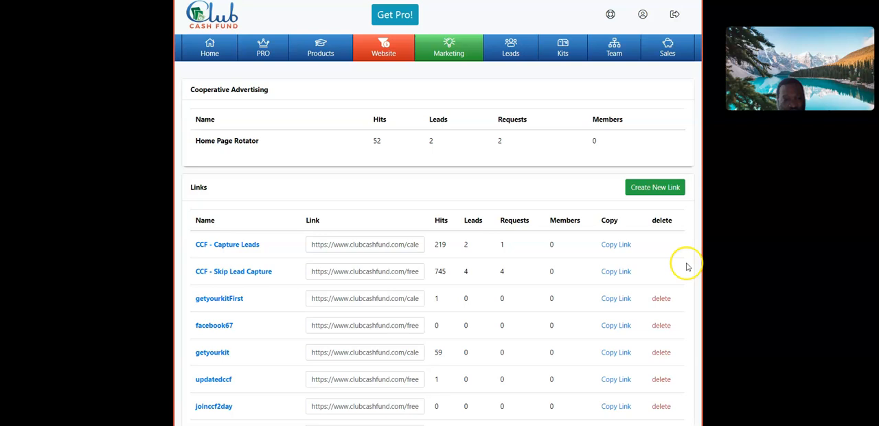
{"action": "mouse_move", "coordinate": [558, 203]}
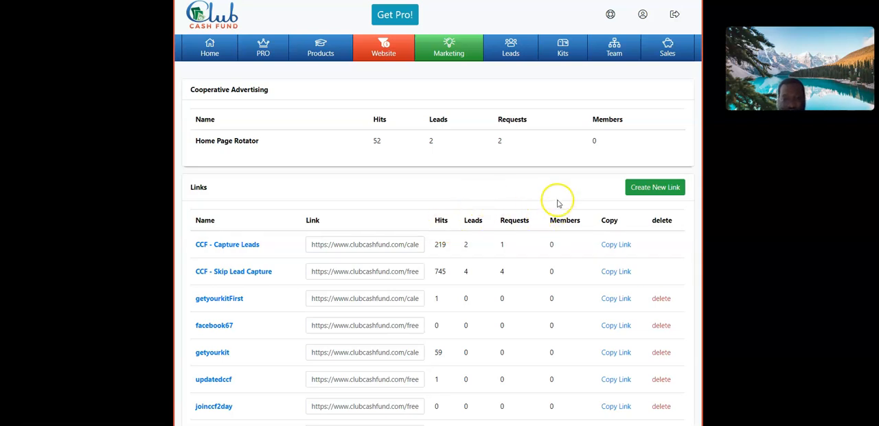
{"action": "mouse_move", "coordinate": [478, 212]}
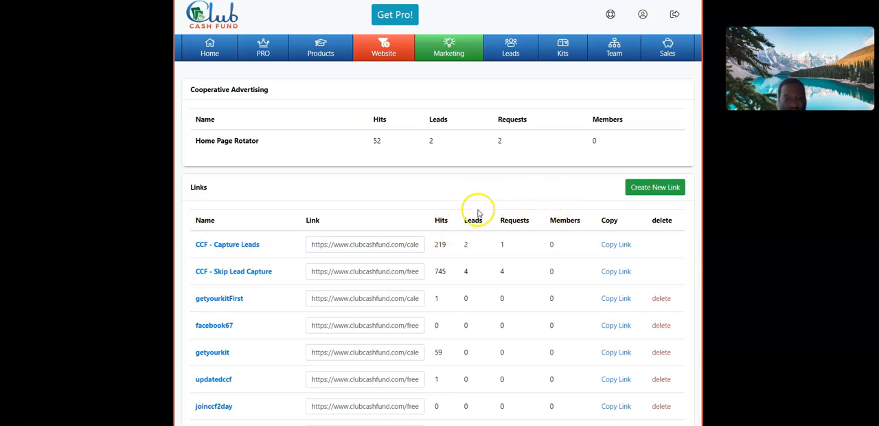
{"action": "scroll", "scroll_direction": "down", "scroll_amount": 3}
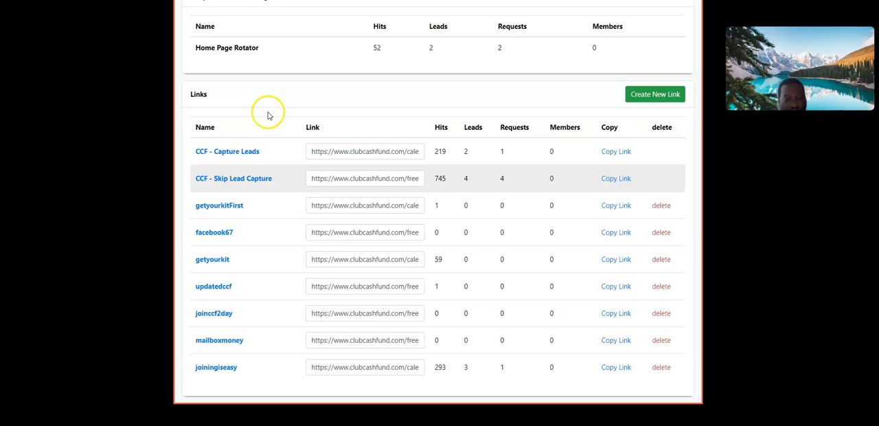
{"action": "mouse_move", "coordinate": [544, 192]}
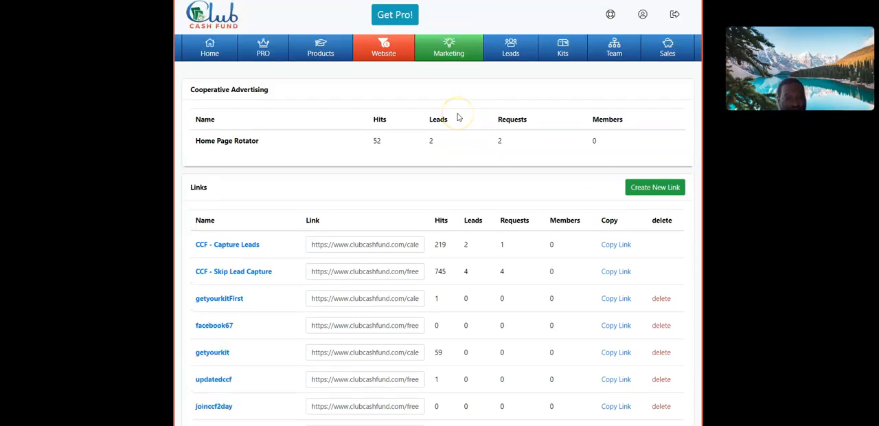
{"action": "mouse_move", "coordinate": [464, 118]}
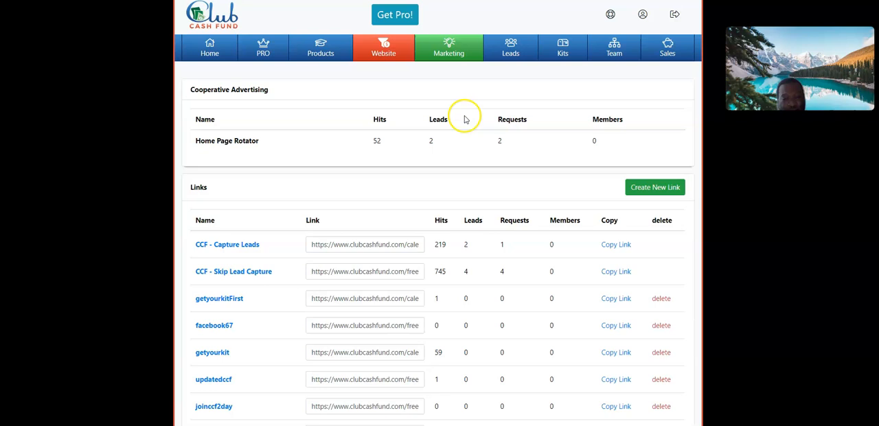
{"action": "scroll", "scroll_direction": "down", "scroll_amount": 3}
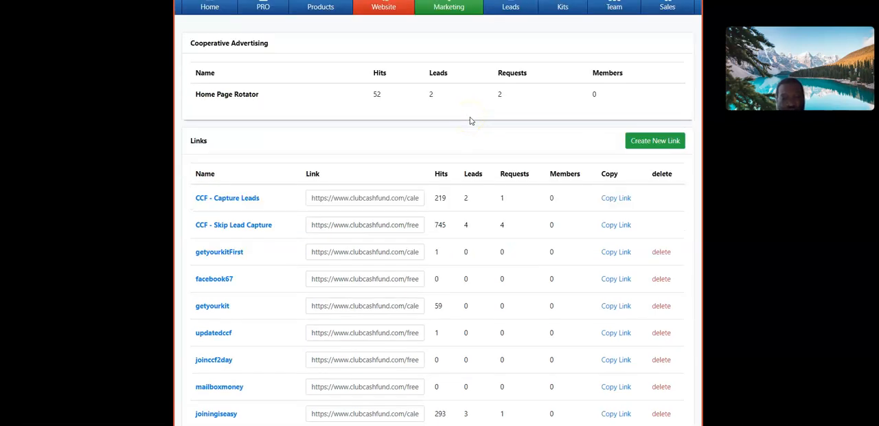
{"action": "mouse_move", "coordinate": [472, 114]}
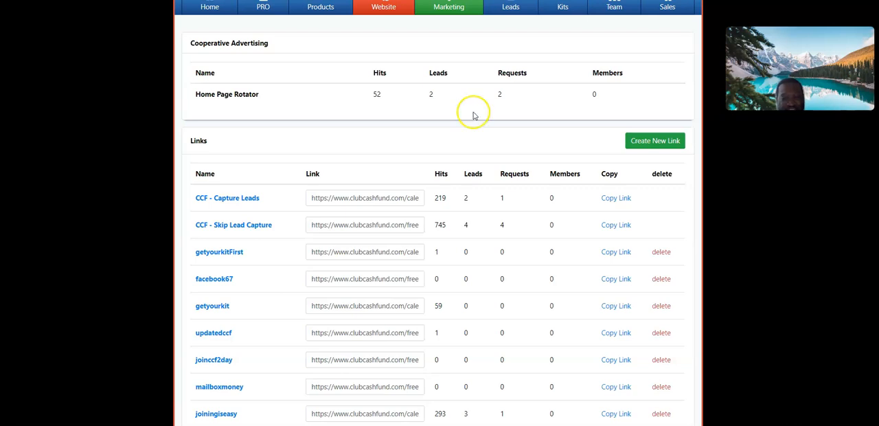
{"action": "scroll", "scroll_direction": "down", "scroll_amount": 3}
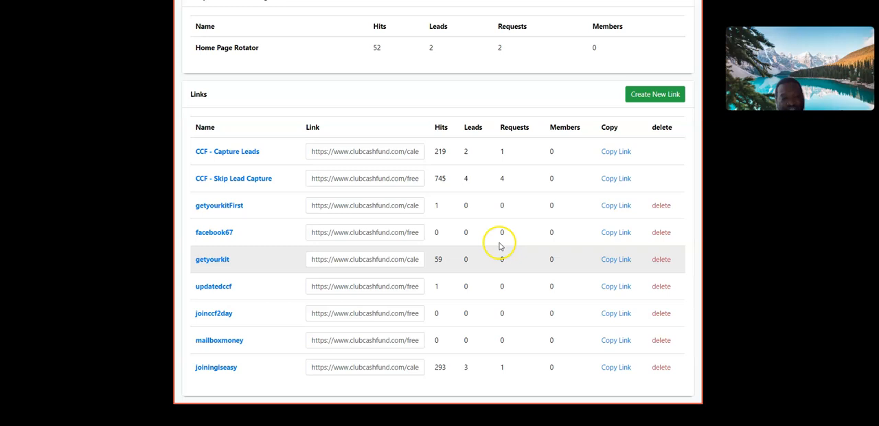
{"action": "mouse_move", "coordinate": [547, 282]}
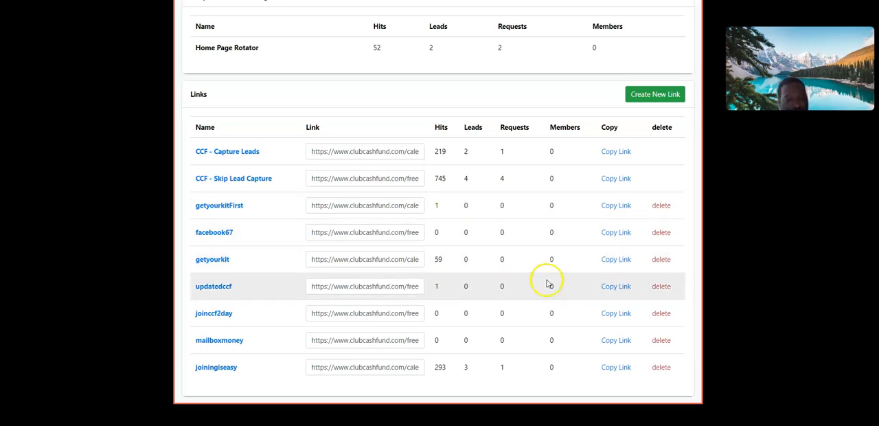
{"action": "mouse_move", "coordinate": [513, 283]}
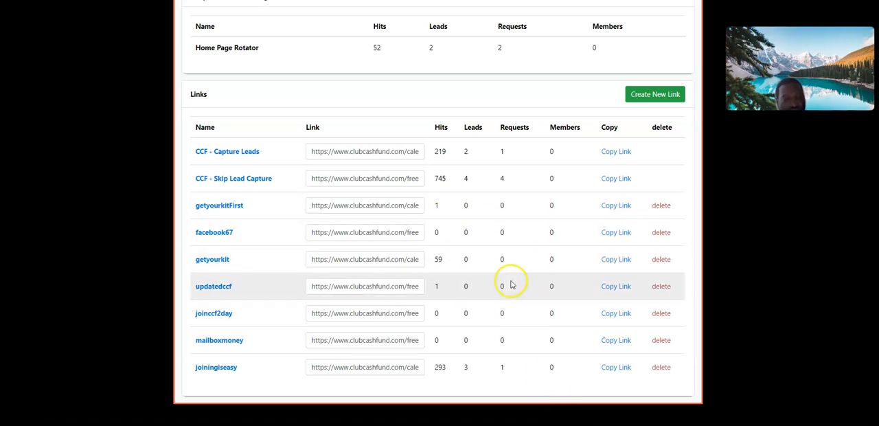
{"action": "mouse_move", "coordinate": [516, 286]}
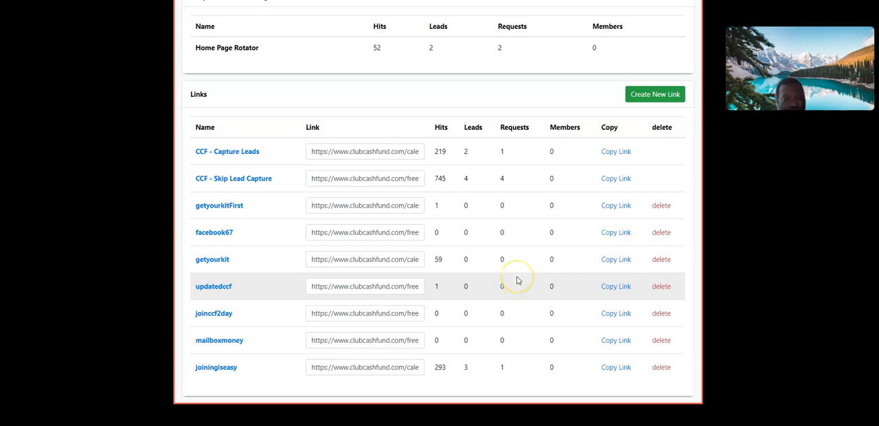
{"action": "mouse_move", "coordinate": [519, 315]}
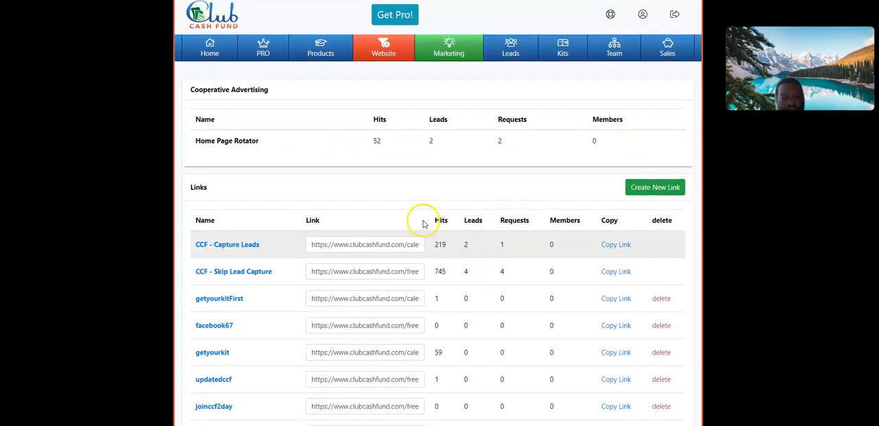
{"action": "mouse_move", "coordinate": [484, 318]}
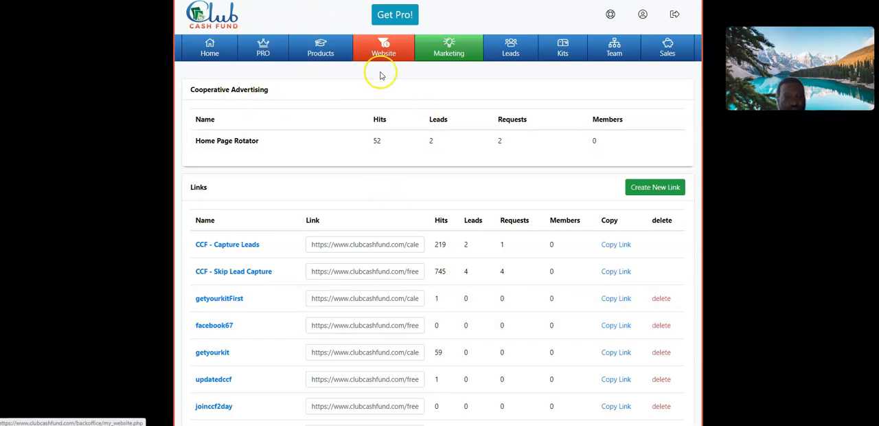
{"action": "mouse_move", "coordinate": [493, 226]}
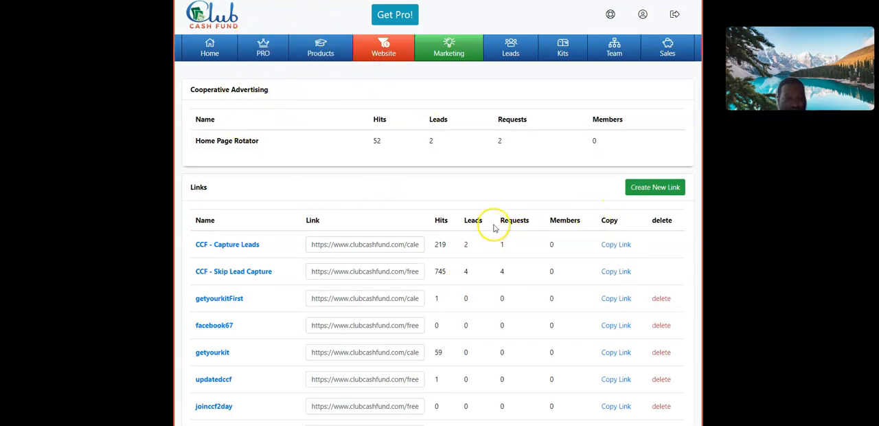
{"action": "mouse_move", "coordinate": [492, 213]}
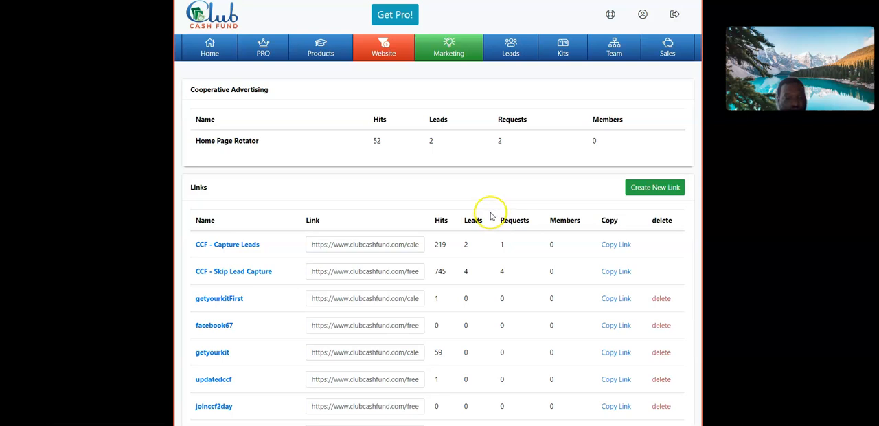
{"action": "mouse_move", "coordinate": [489, 247]}
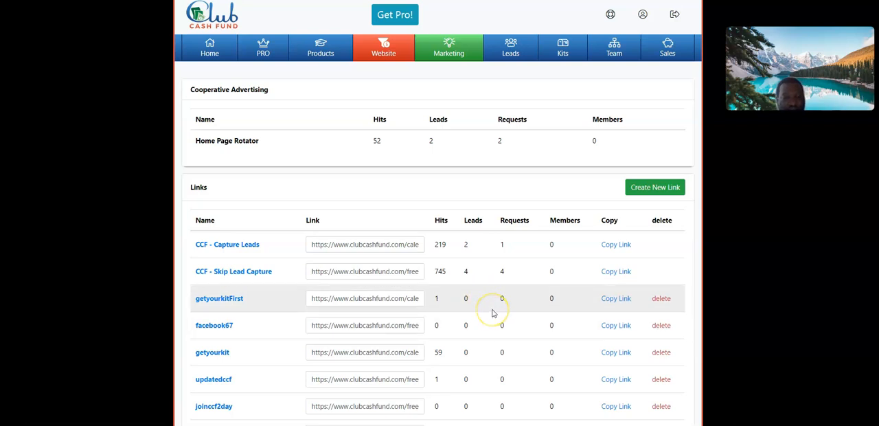
{"action": "mouse_move", "coordinate": [497, 301]}
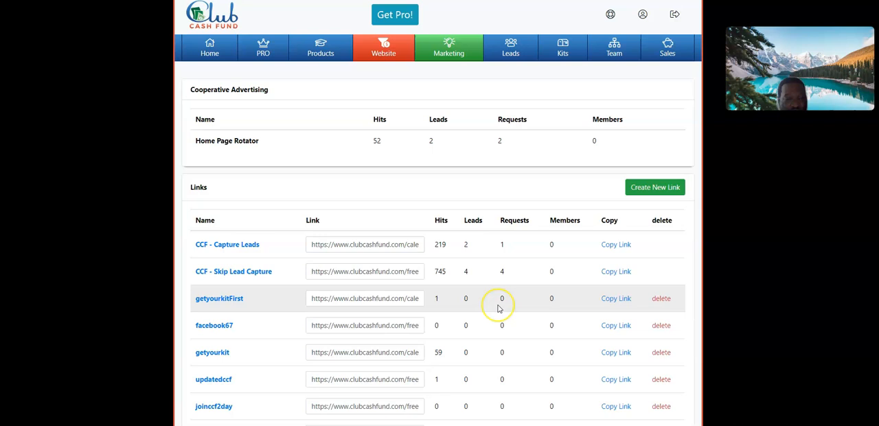
{"action": "mouse_move", "coordinate": [402, 264]}
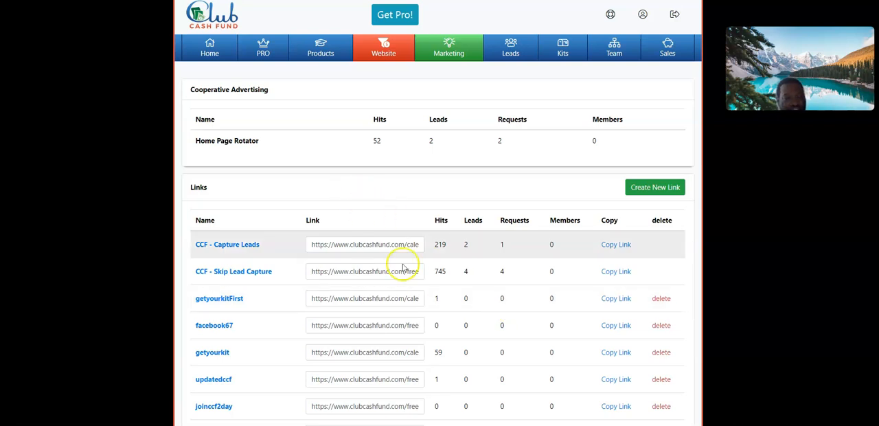
{"action": "mouse_move", "coordinate": [546, 293]}
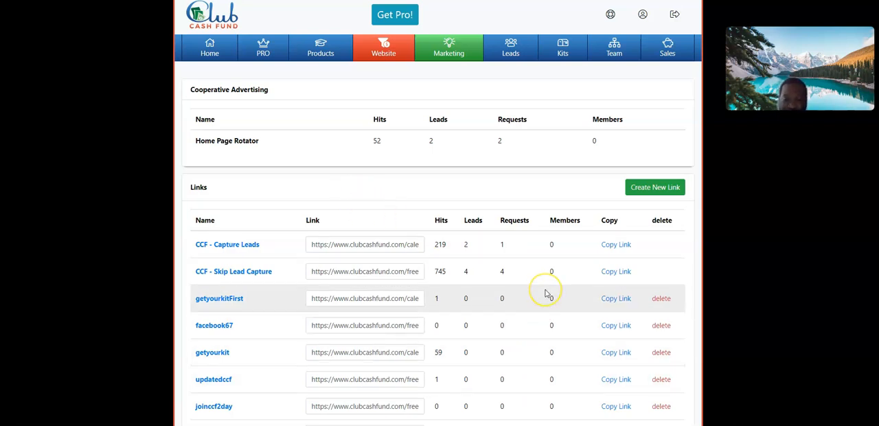
{"action": "scroll", "scroll_direction": "down", "scroll_amount": 3}
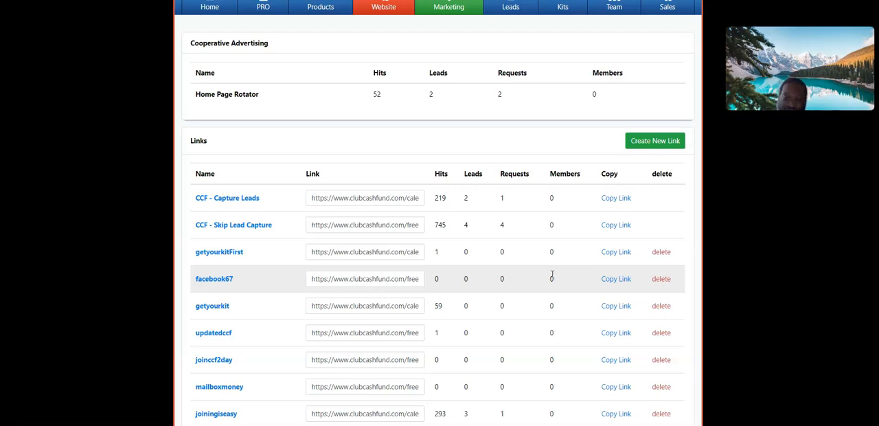
{"action": "mouse_move", "coordinate": [555, 277]}
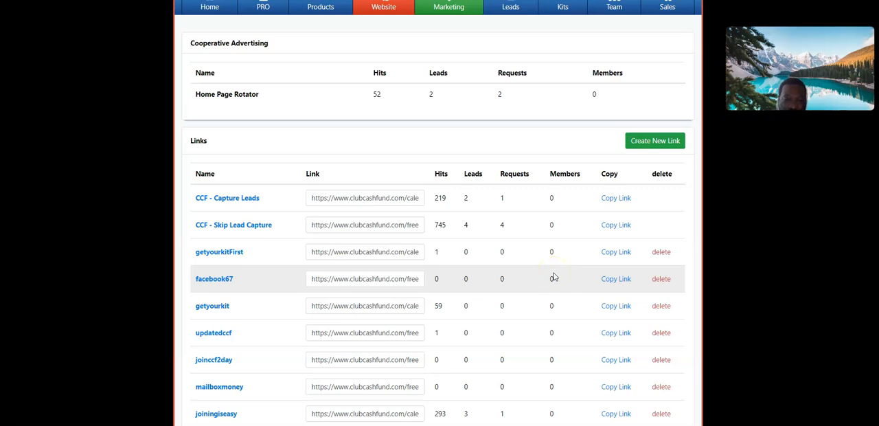
{"action": "scroll", "scroll_direction": "down", "scroll_amount": 3}
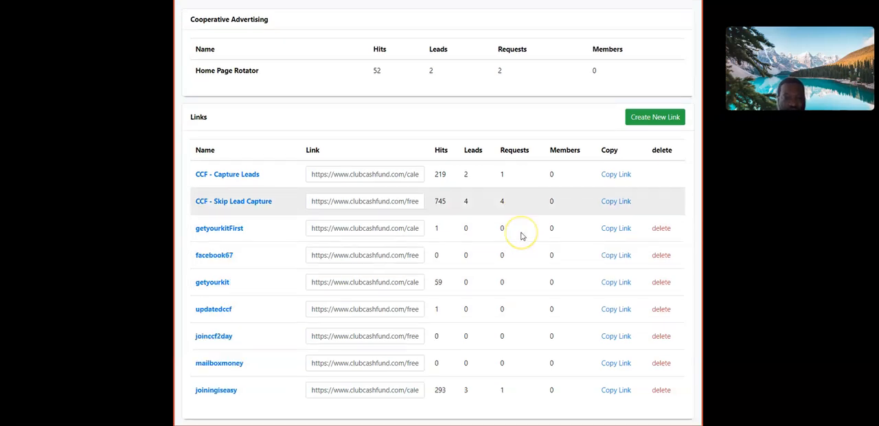
{"action": "scroll", "scroll_direction": "down", "scroll_amount": 3}
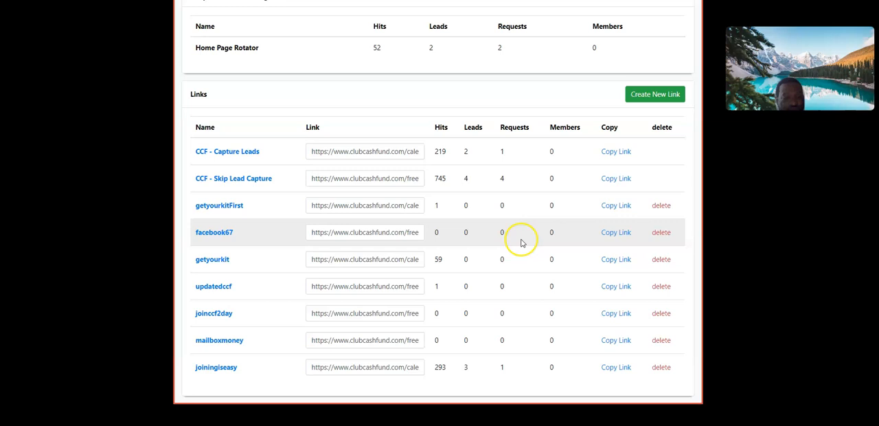
{"action": "mouse_move", "coordinate": [240, 264]}
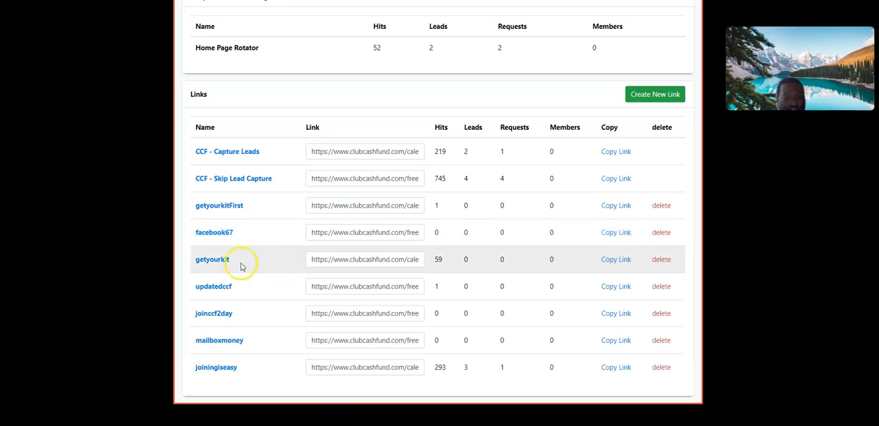